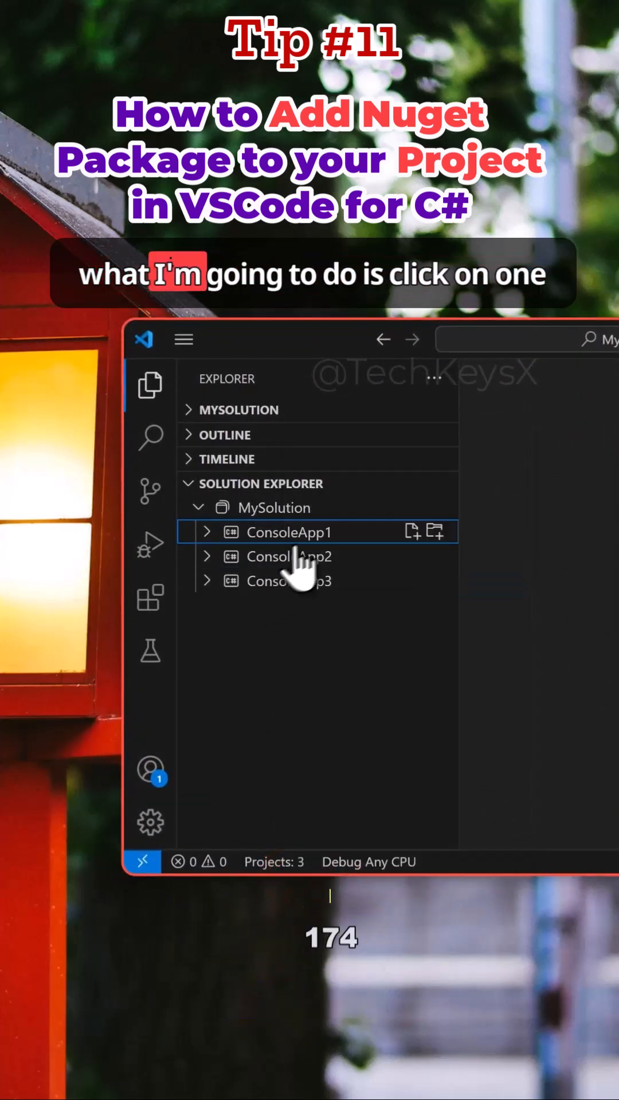
Step: Start adding a NuGet package to ConsoleApp1 and search for 'mailkit'
click(288, 531)
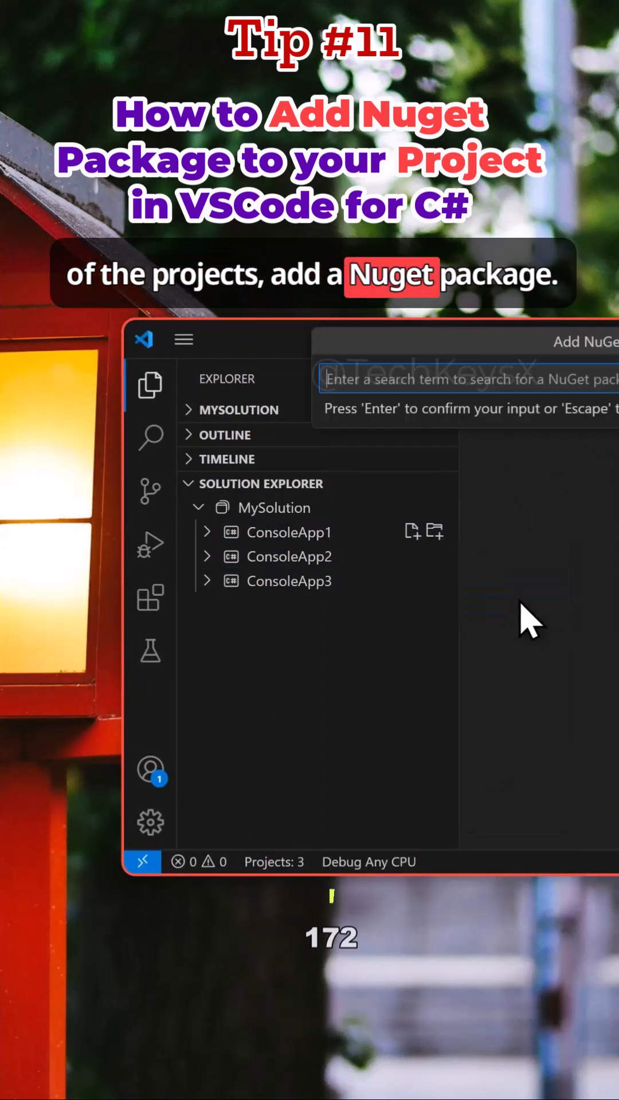
text(mail)
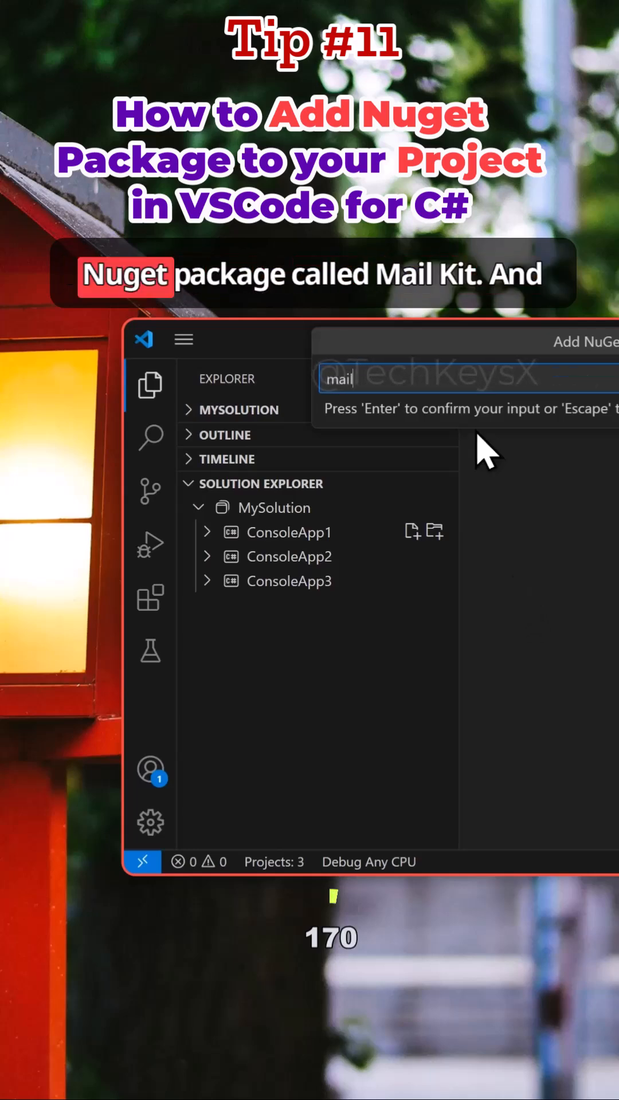
text(kit)
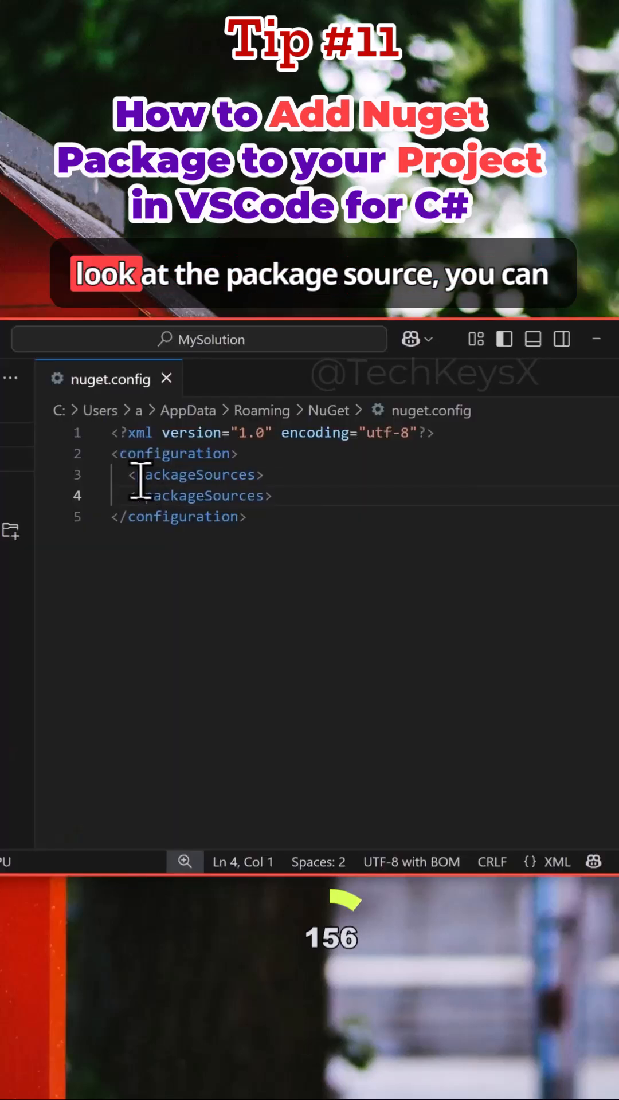
Step: Select the empty packageSources element in the AppData user-level nuget.config
drag(126, 474, 274, 495)
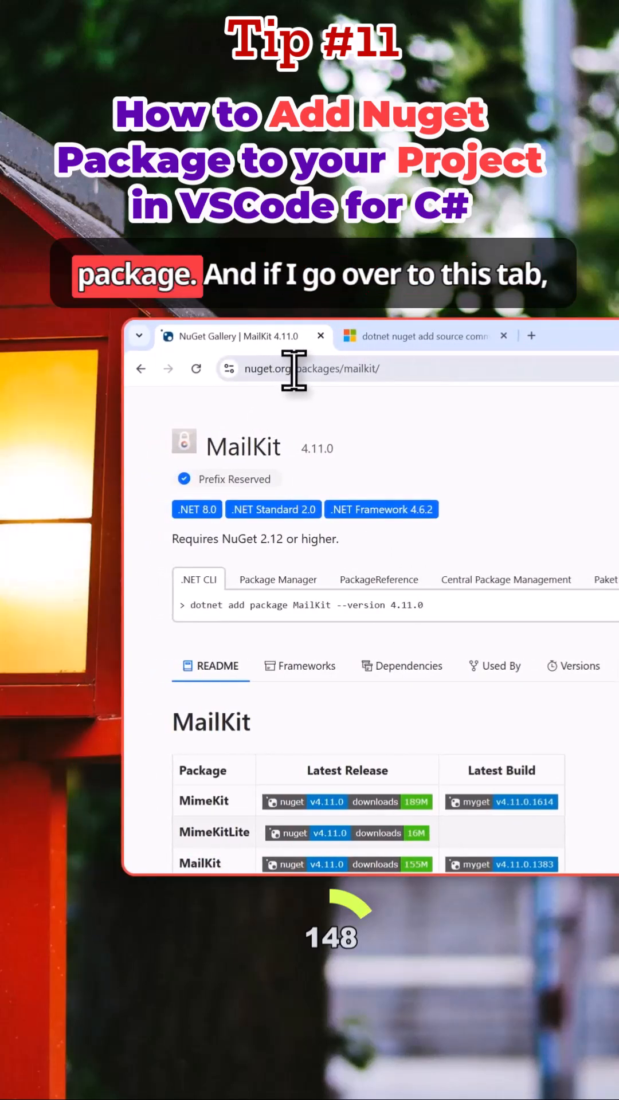
Step: Move from the MailKit nuget.org page to the dotnet nuget add source documentation
click(418, 335)
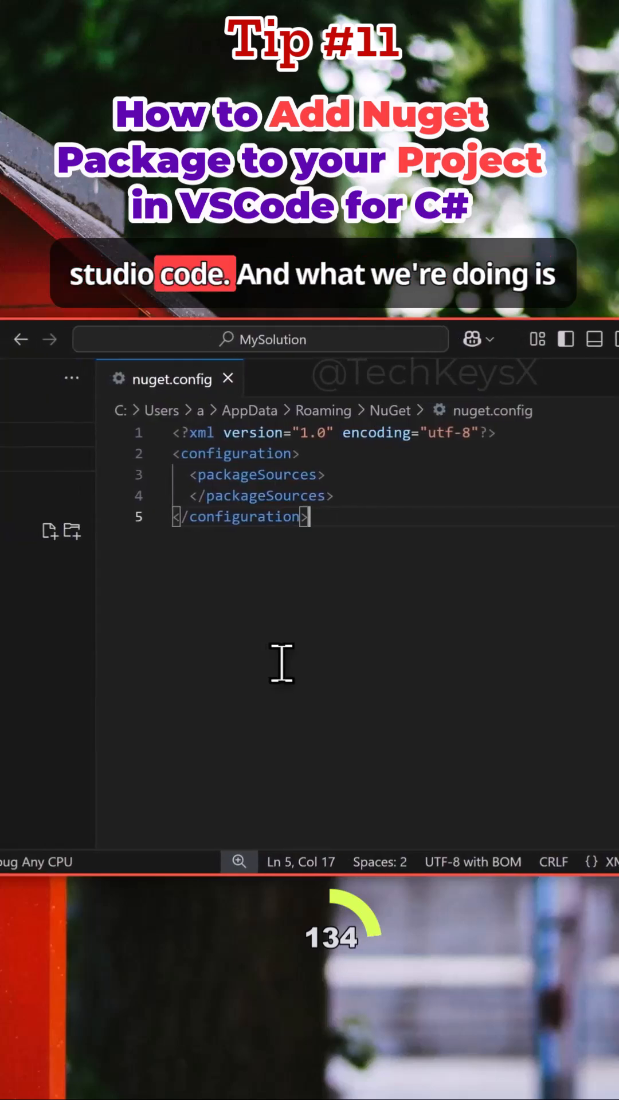
right_click(188, 508)
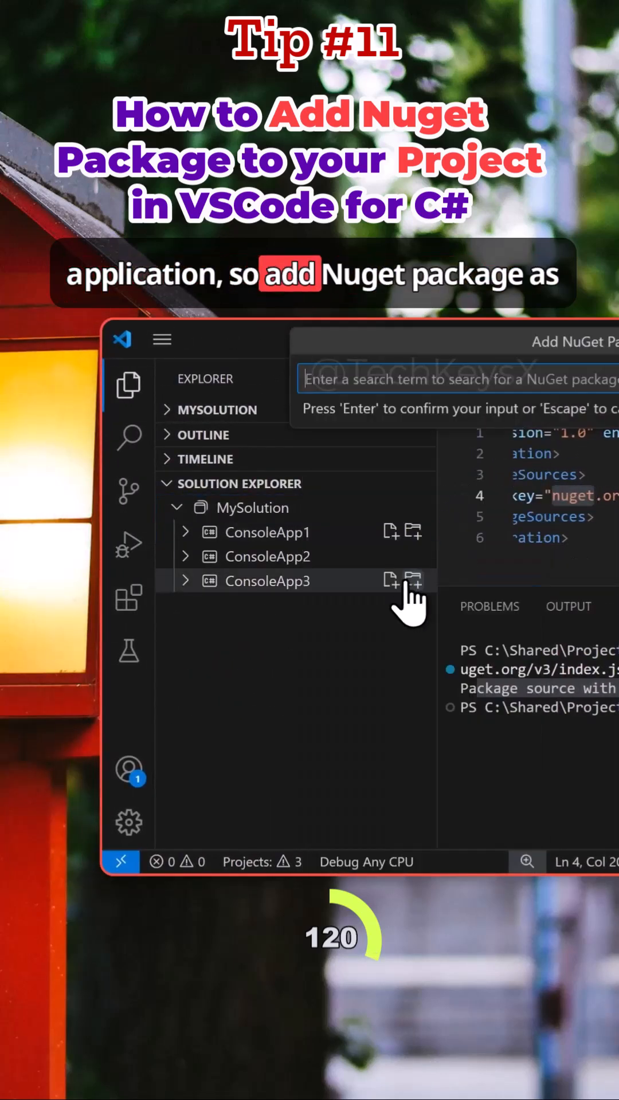
Step: Install the latest MailKit version into ConsoleApp1 and expand its dependencies
text(MailKit)
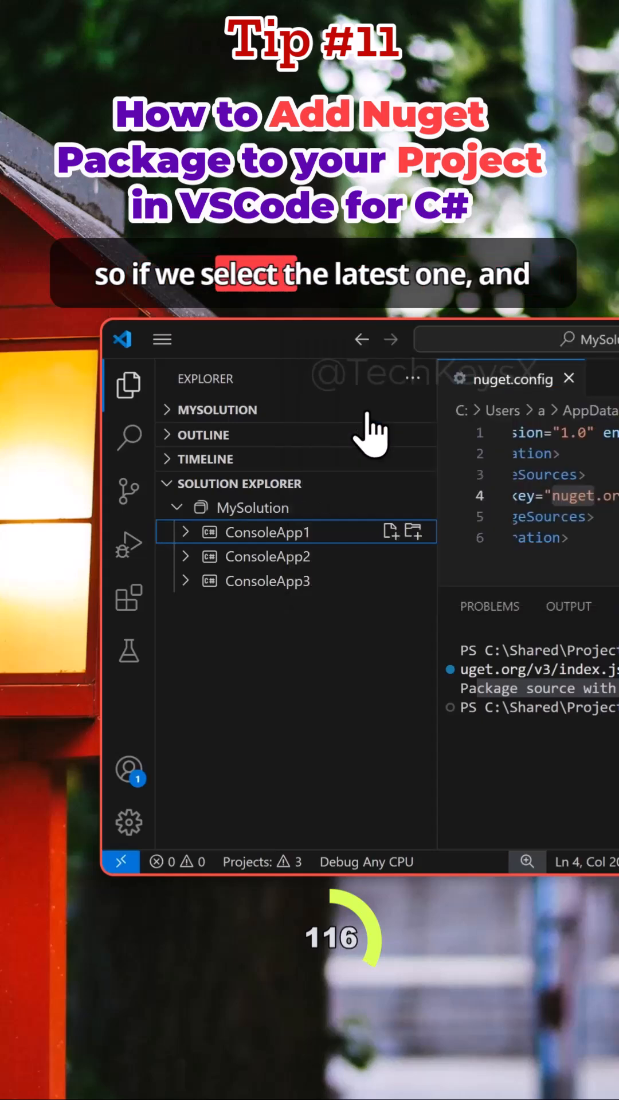
click(186, 532)
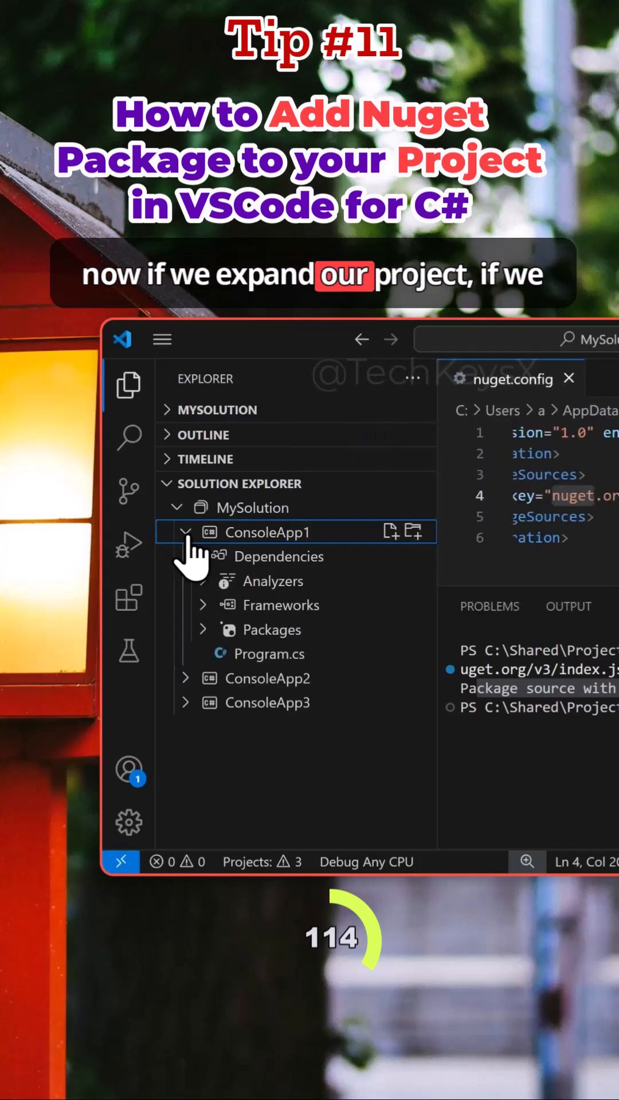
click(204, 629)
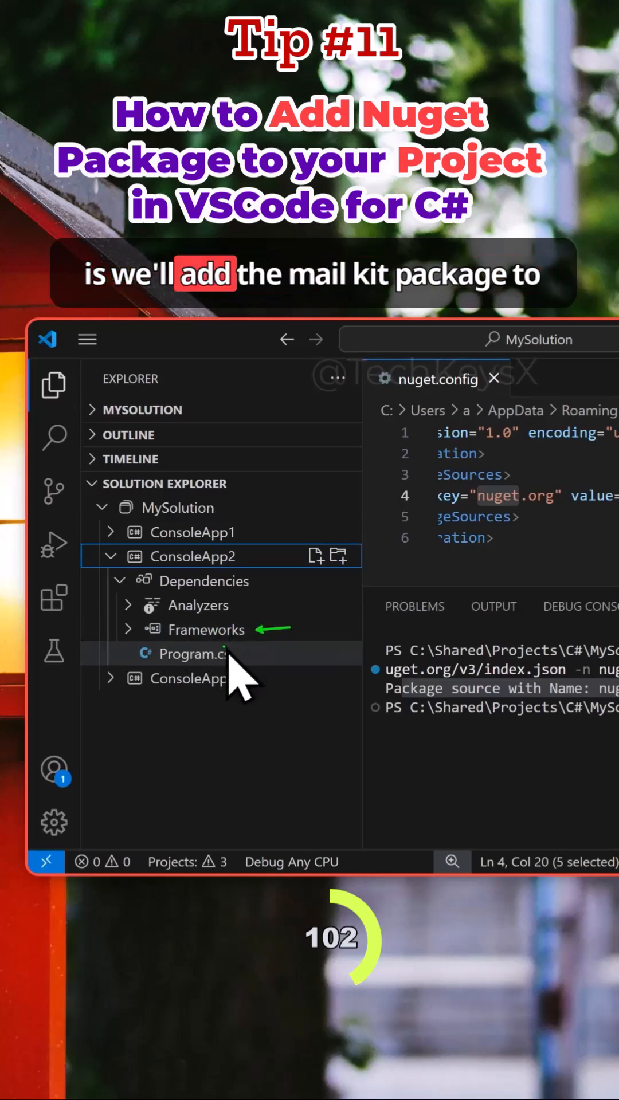
Step: Add MailKit 2.4.0 to ConsoleApp2, expand its Packages, and compare with ConsoleApp1
right_click(190, 556)
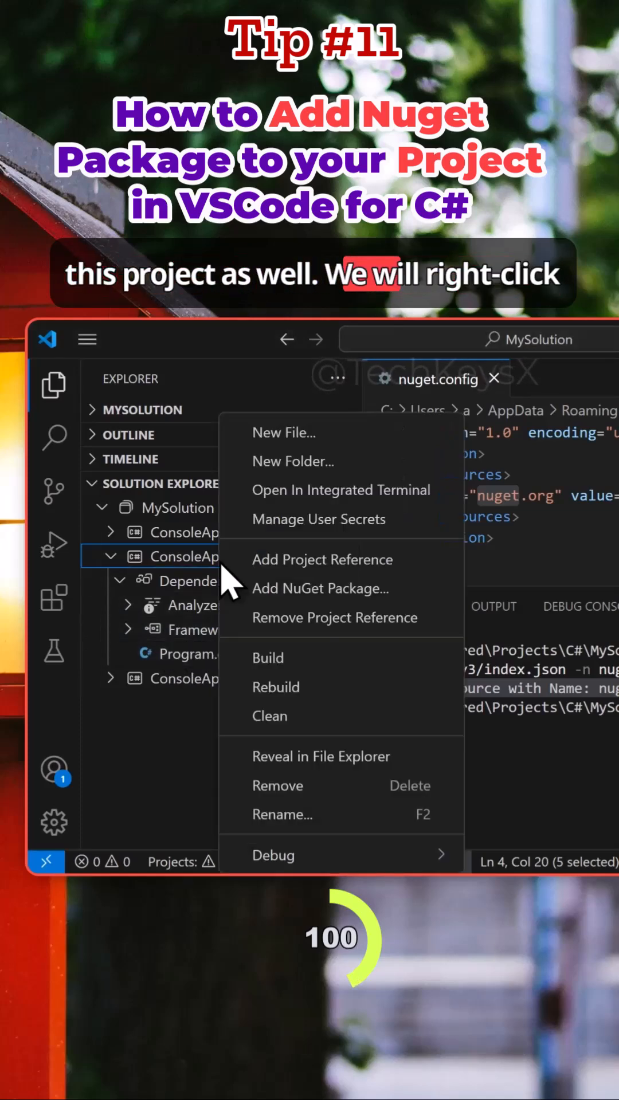
click(320, 588)
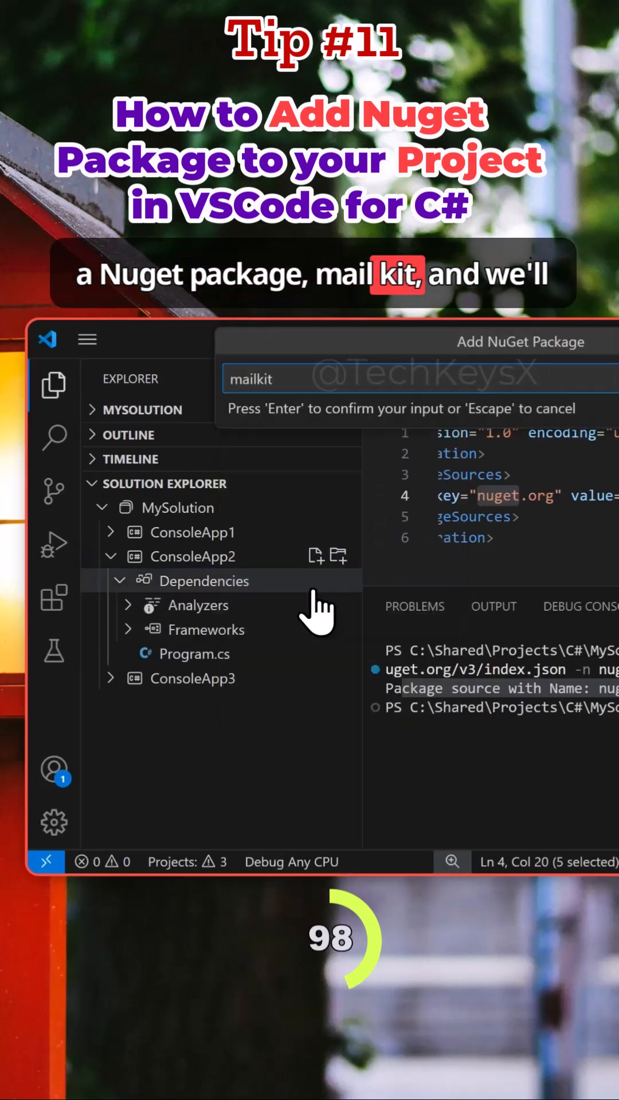
key(Enter)
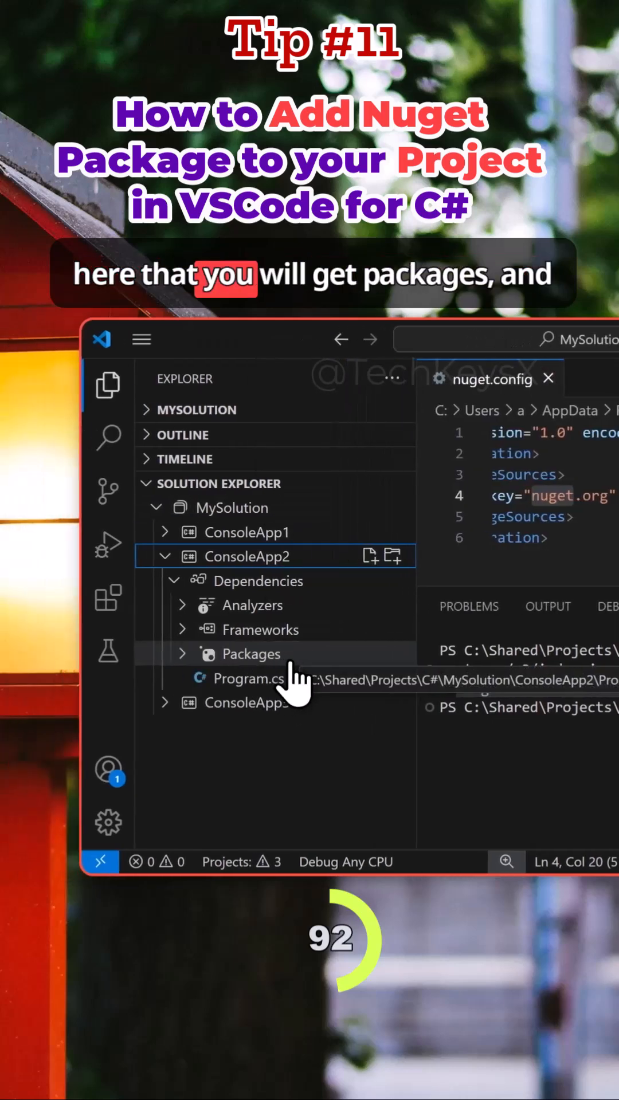
click(184, 654)
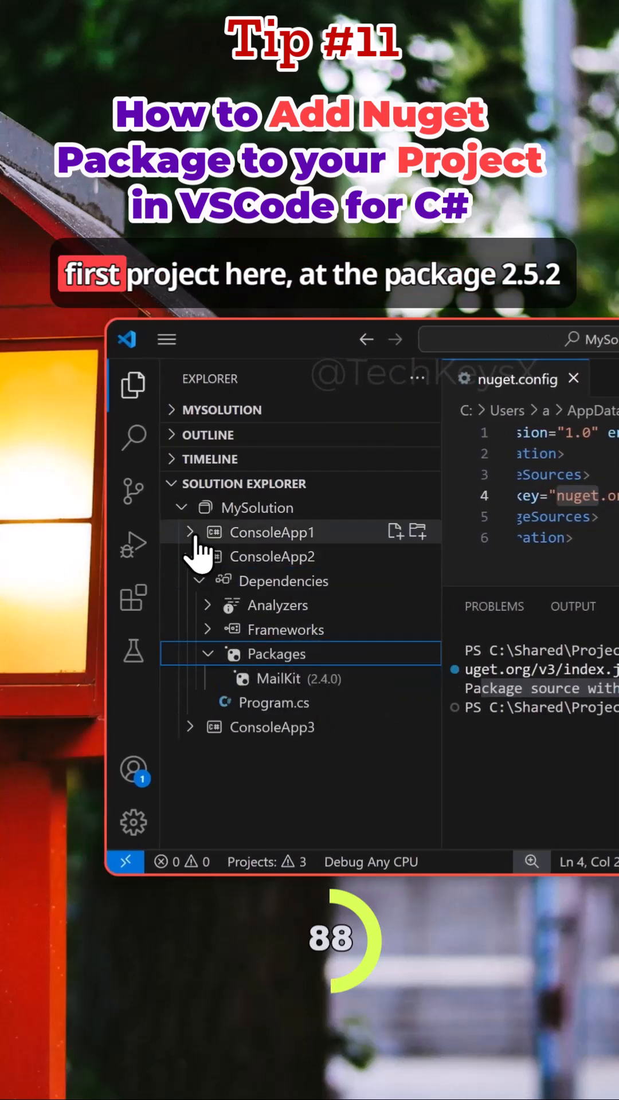
click(190, 532)
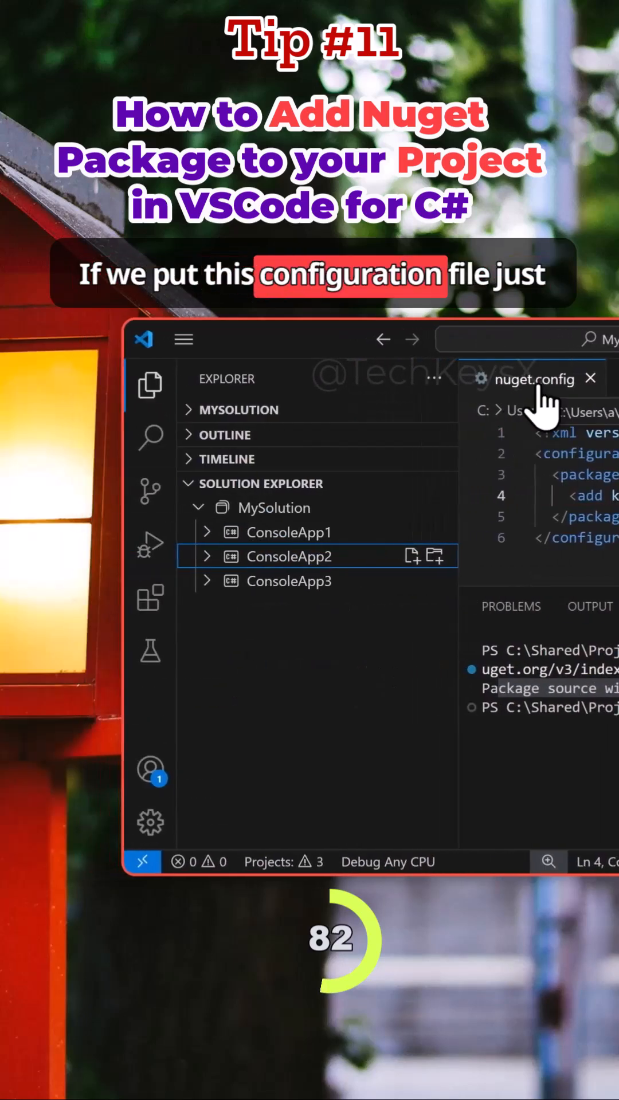
Step: Copy the user-level nuget.config into the ConsoleApp1 folder by Ctrl-dragging its tab
click(188, 410)
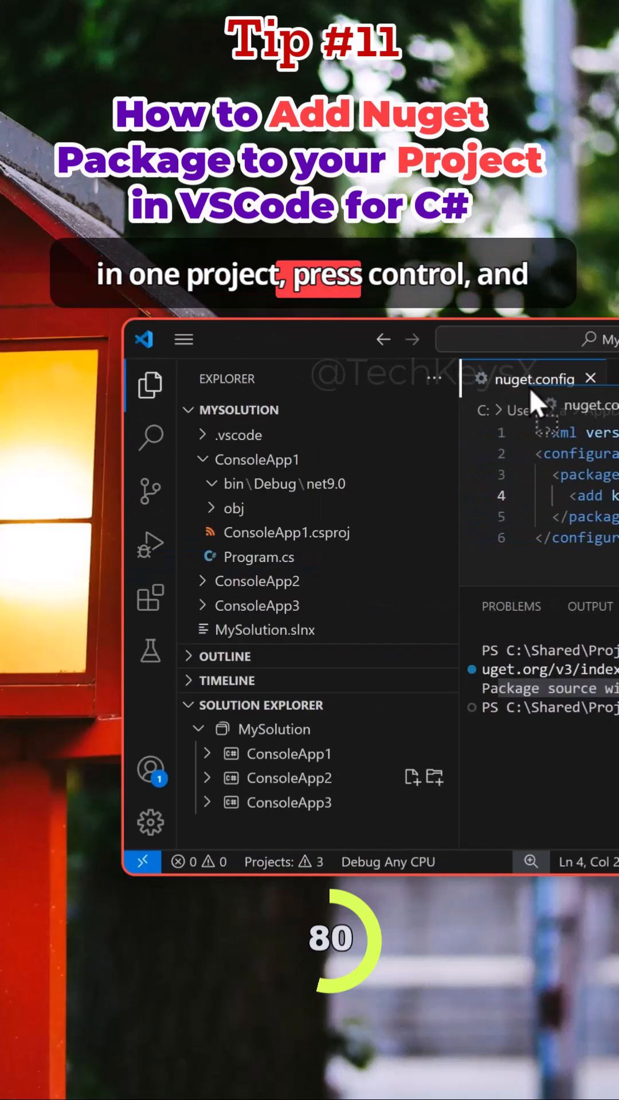
drag(533, 378, 309, 491)
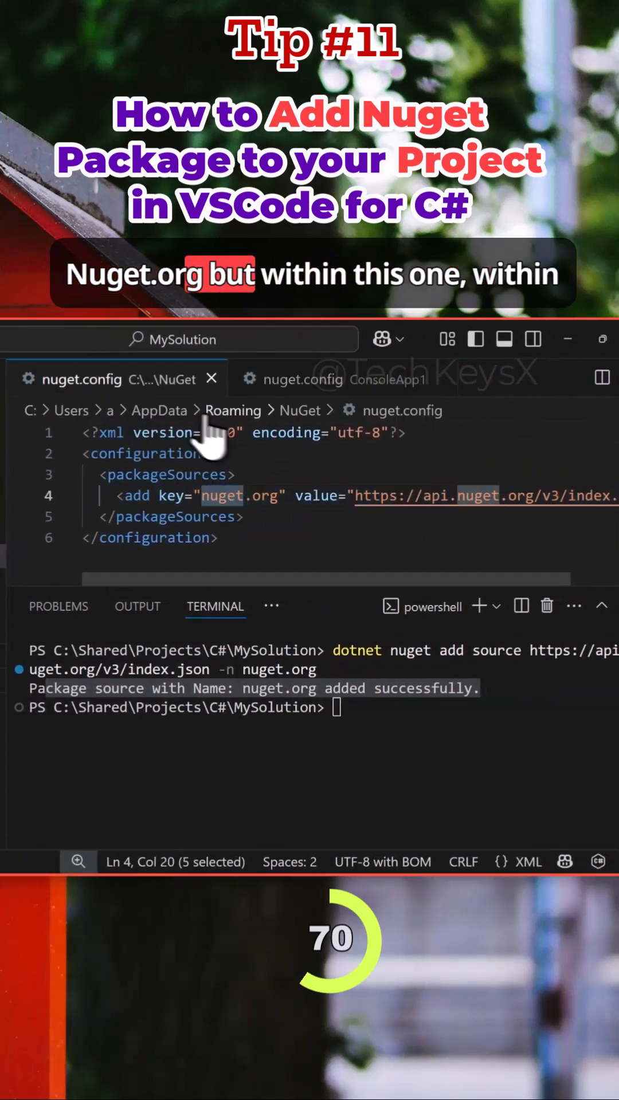
mouse_move(159, 410)
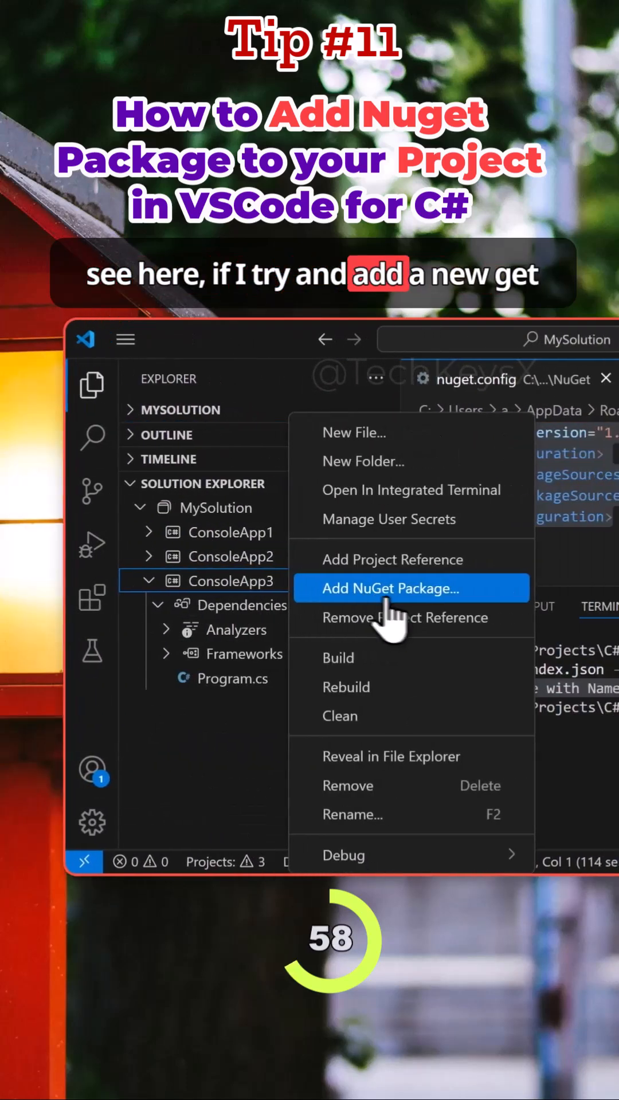
Step: Begin adding a NuGet package to ConsoleApp3 and submit the 'mailkit' search
click(391, 588)
text(mailkit)
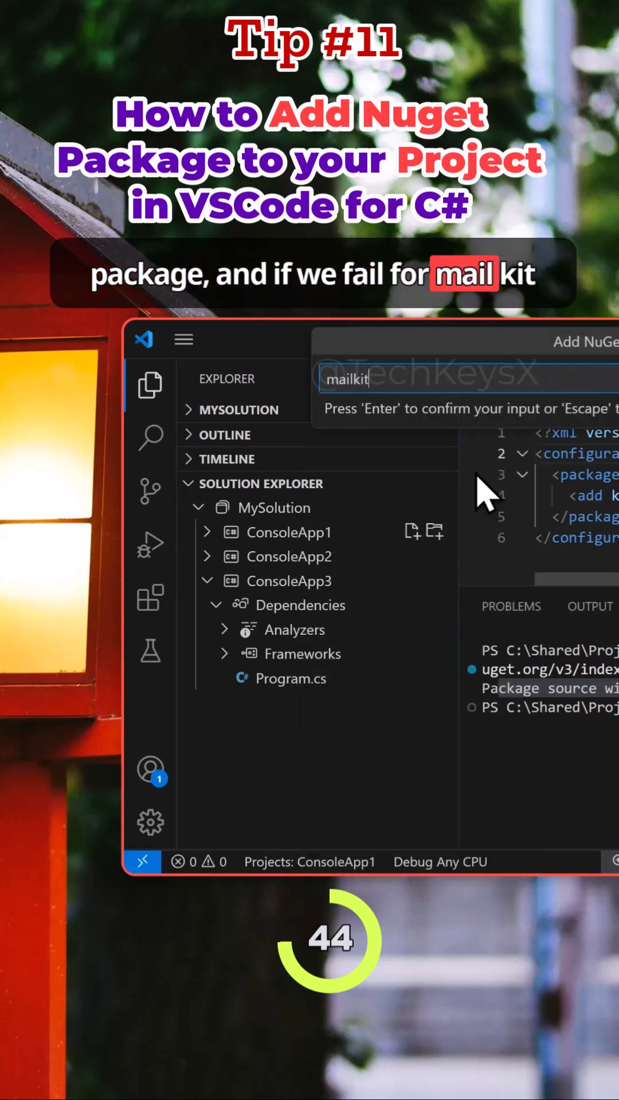
key(enter)
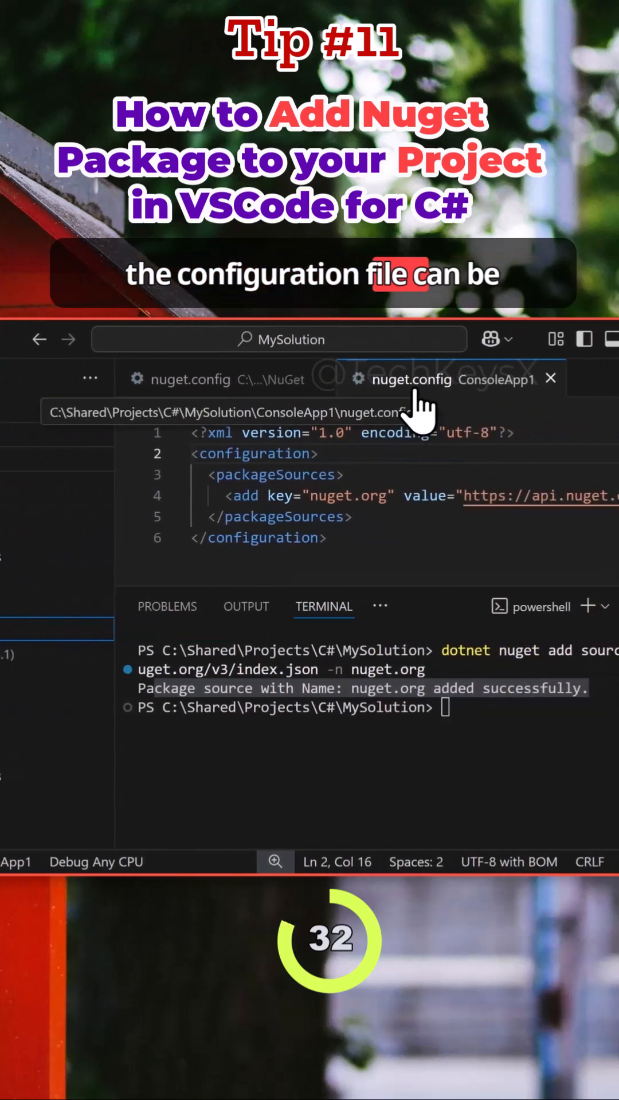
Step: Move ConsoleApp1's nuget.config to the MySolution root and open that solution-level copy
click(187, 379)
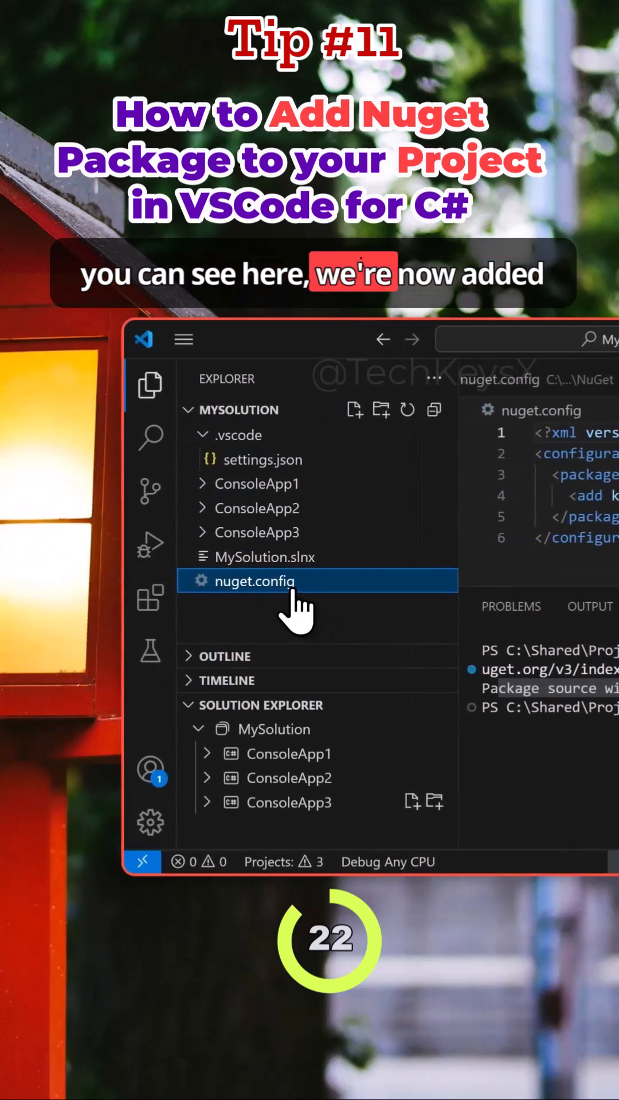
click(288, 802)
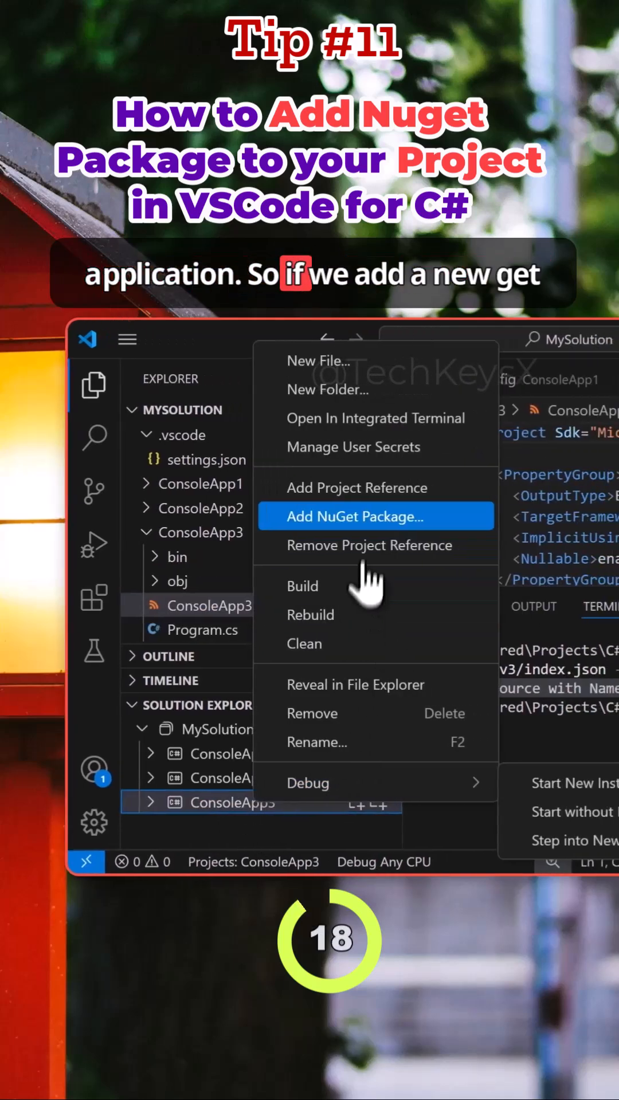
Step: Install MailKit 2.0.3 into ConsoleApp3 from the version list, then show the solution files
click(356, 516)
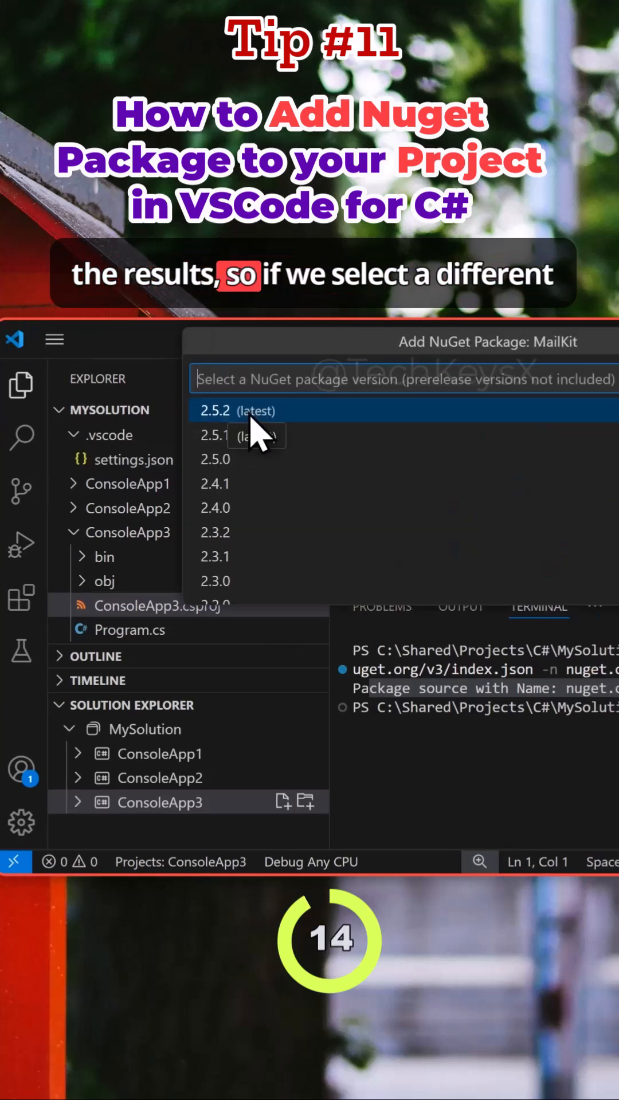
scroll(down, 3)
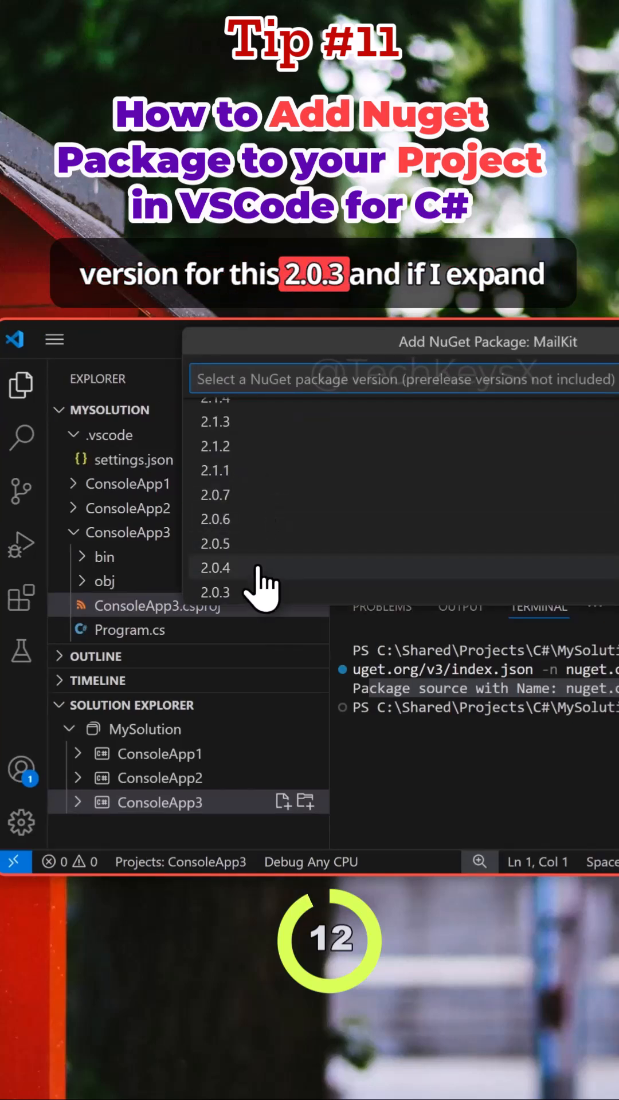
click(214, 592)
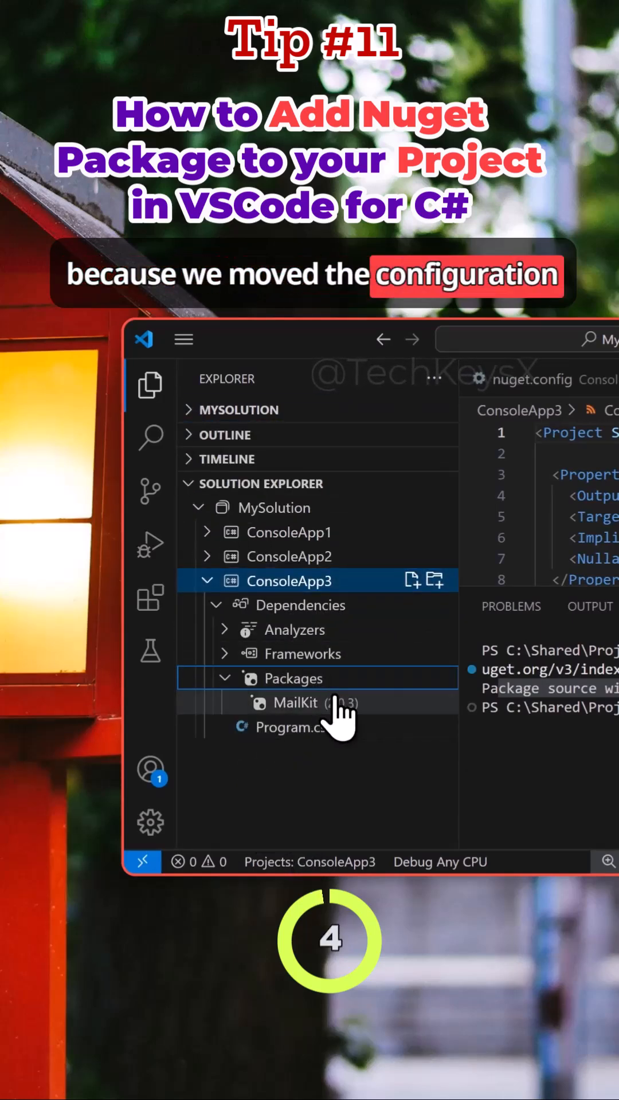
click(245, 409)
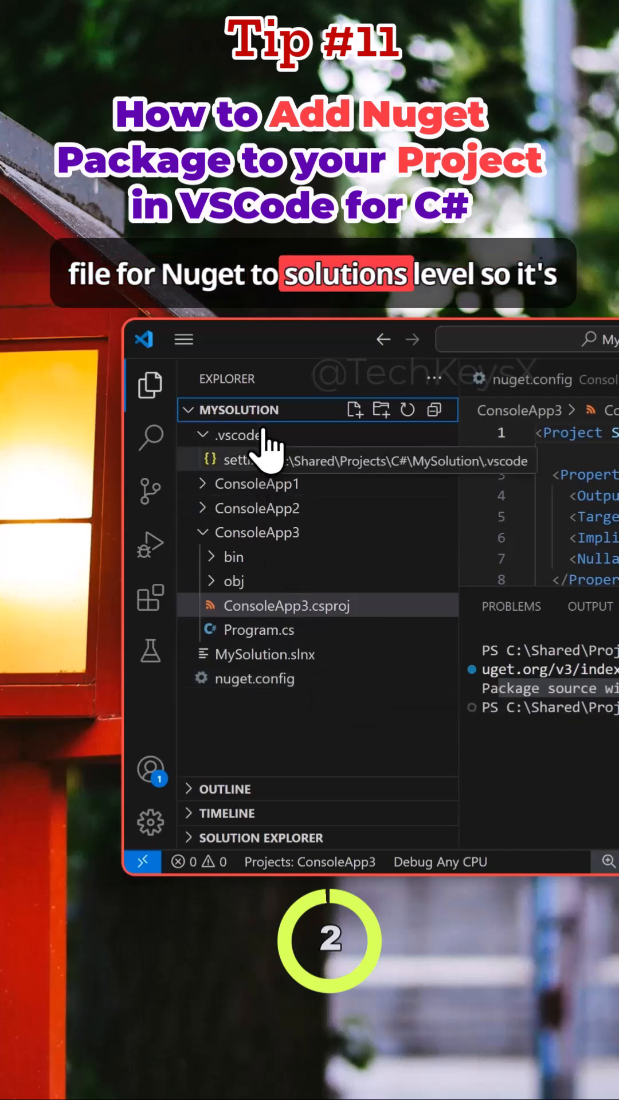